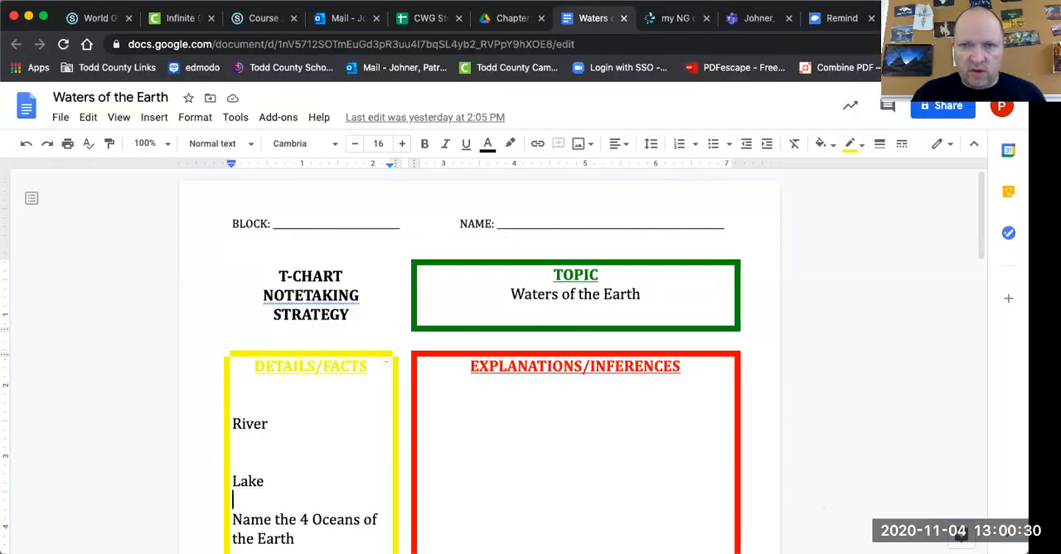
Glance at textbook pages 42–43, then go back to the T-chart notes document.
click(672, 17)
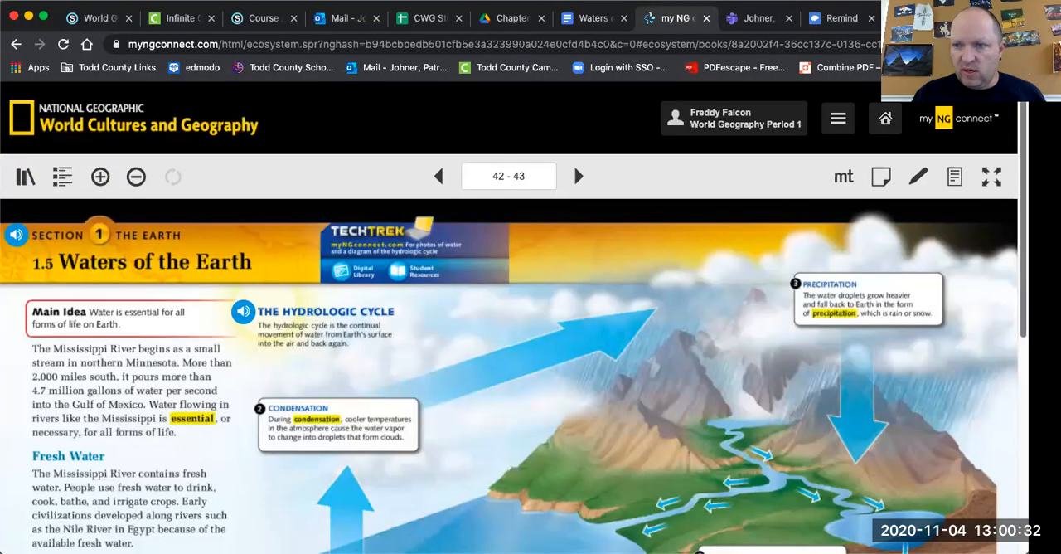
scroll(down, 3)
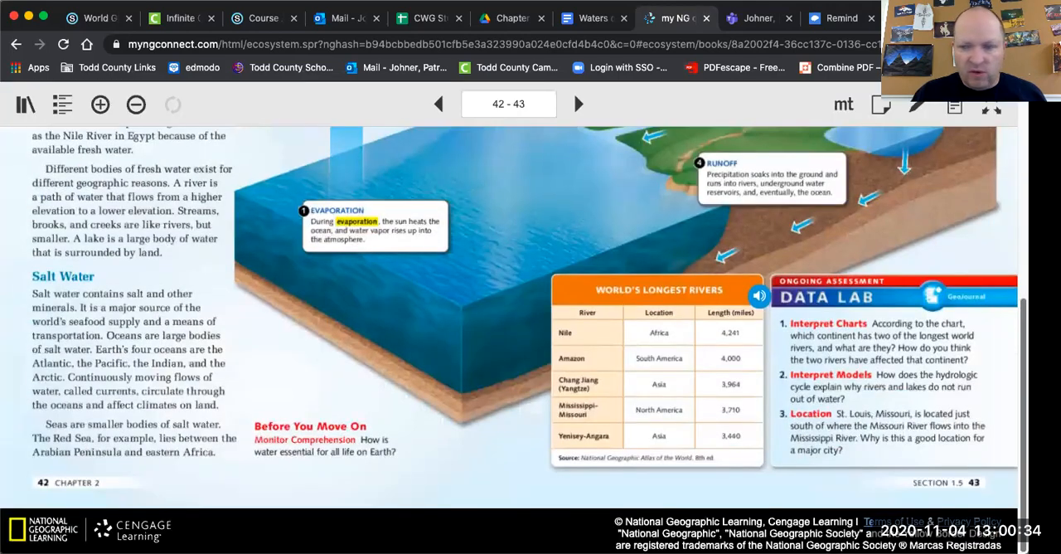
click(593, 18)
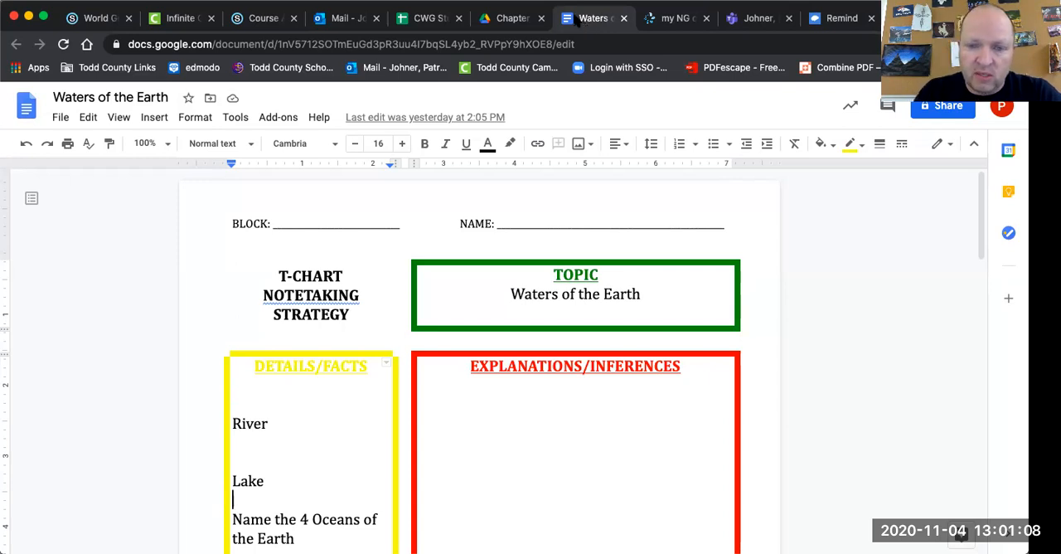
mouse_move(628, 486)
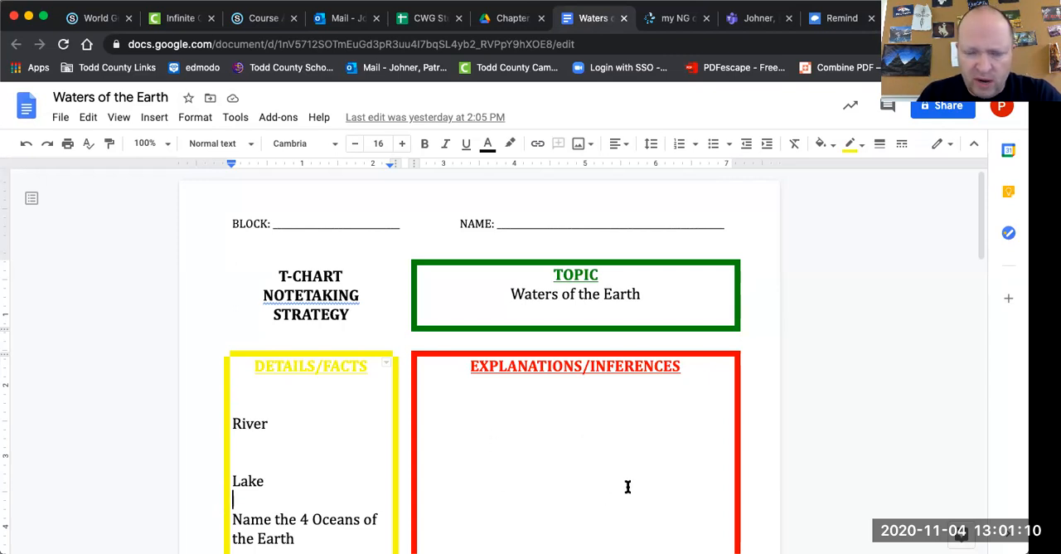
mouse_move(960, 194)
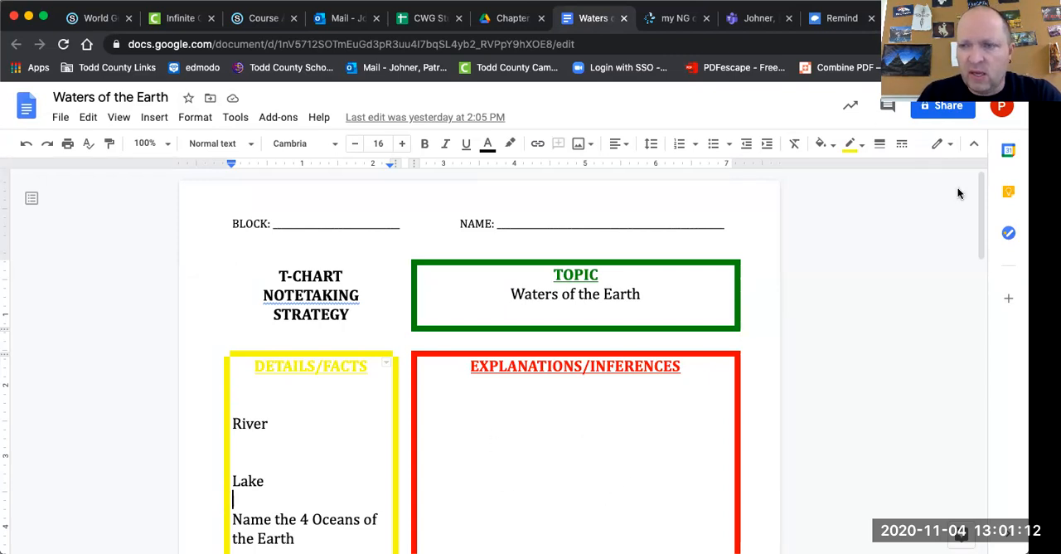
mouse_move(917, 279)
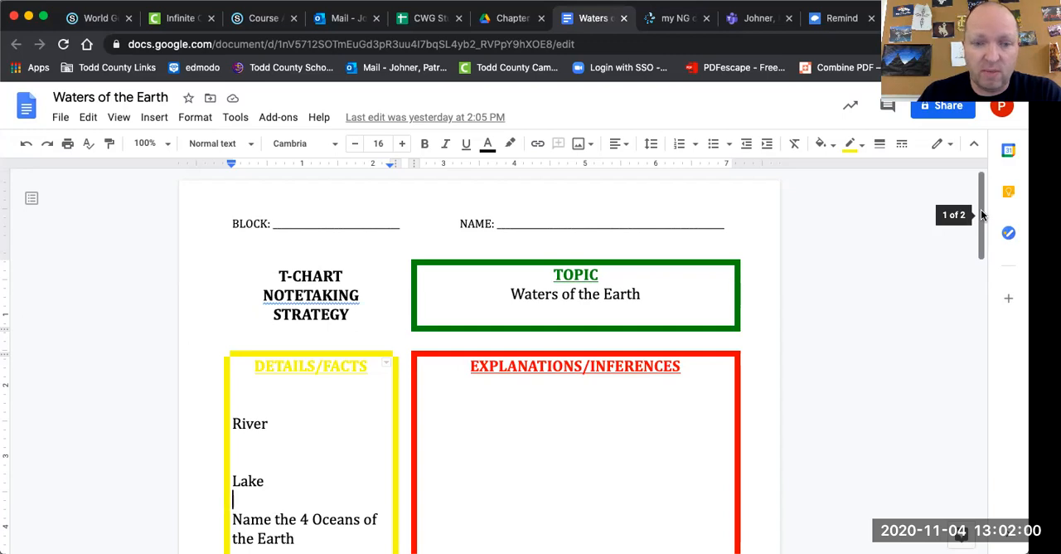
Reopen the textbook pages and scroll through the hydrologic cycle and fresh water sections.
scroll(down, 3)
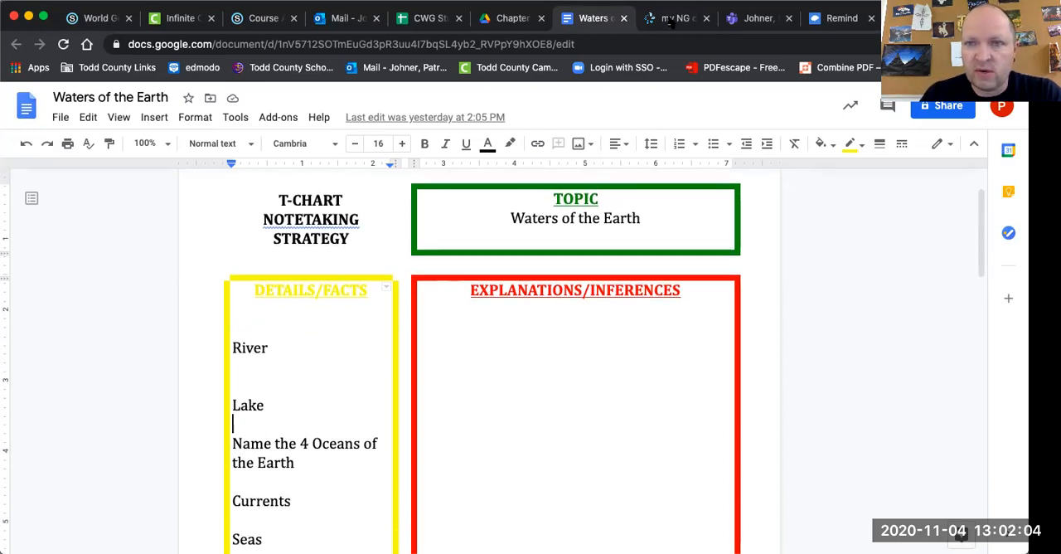
click(672, 17)
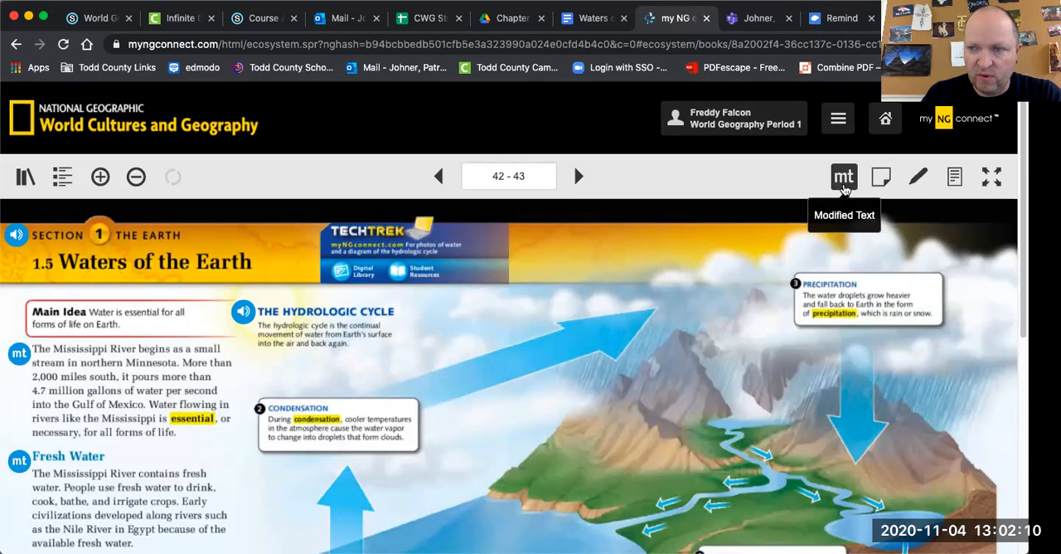
scroll(down, 3)
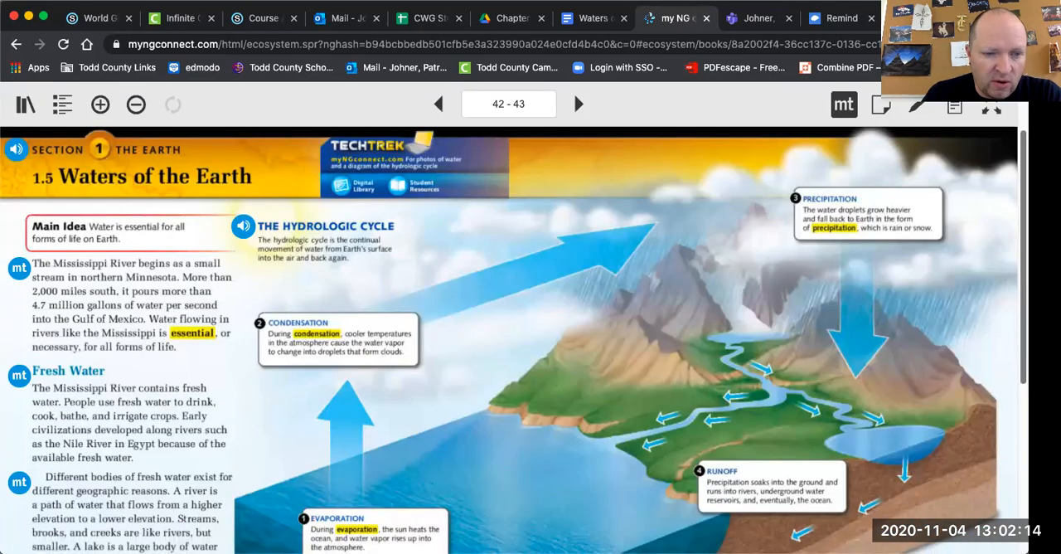
scroll(down, 3)
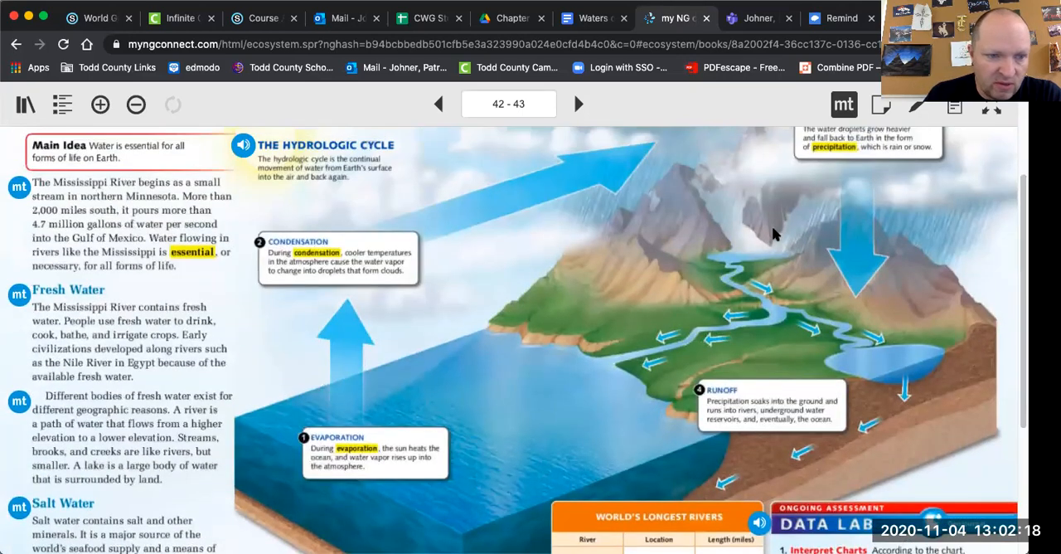
mouse_move(336, 378)
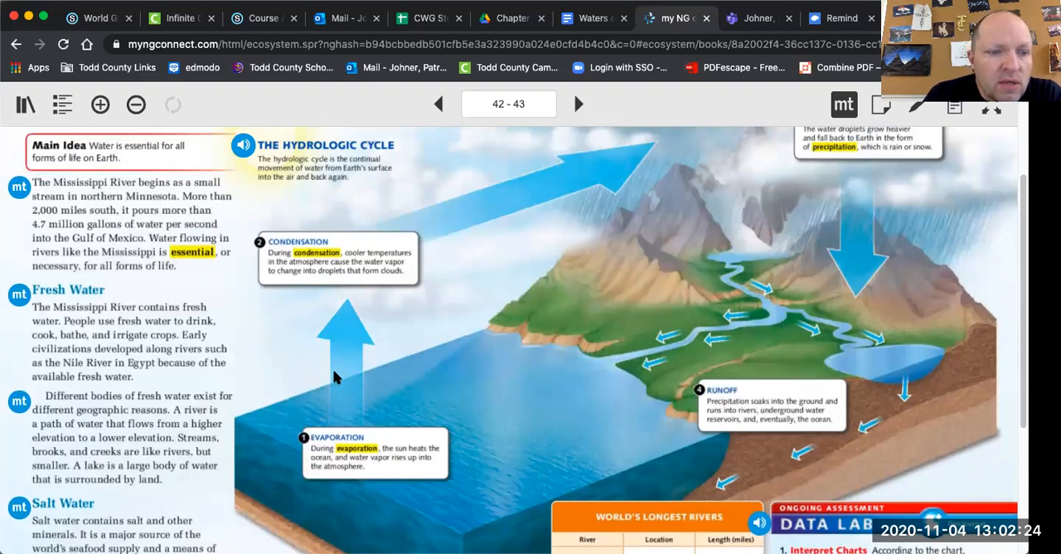
mouse_move(199, 431)
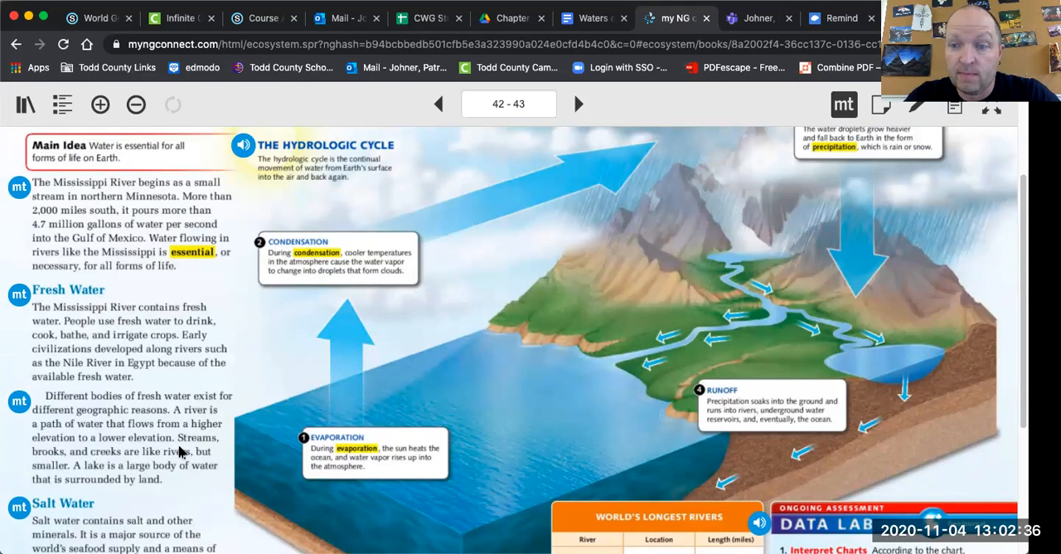
mouse_move(557, 279)
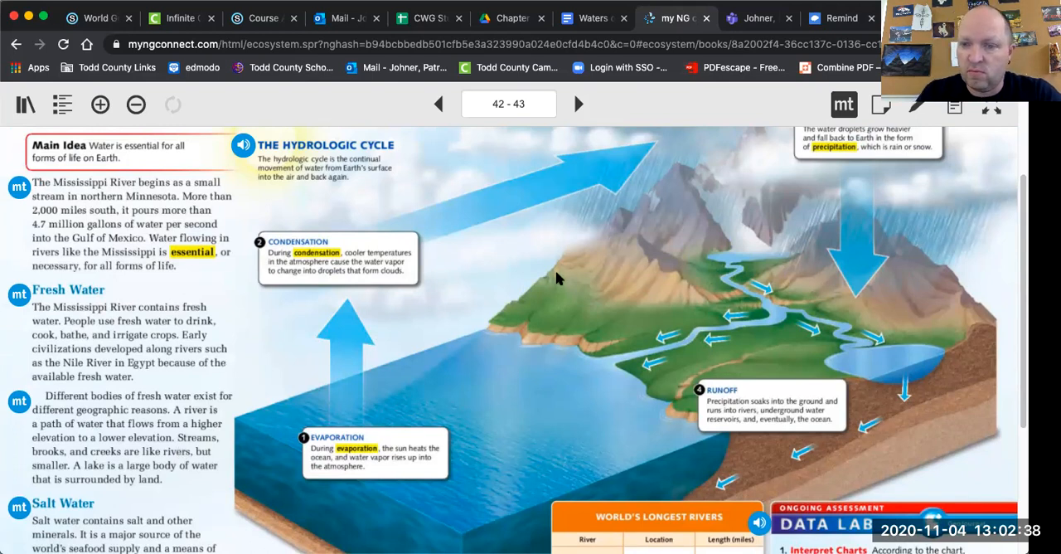
mouse_move(682, 376)
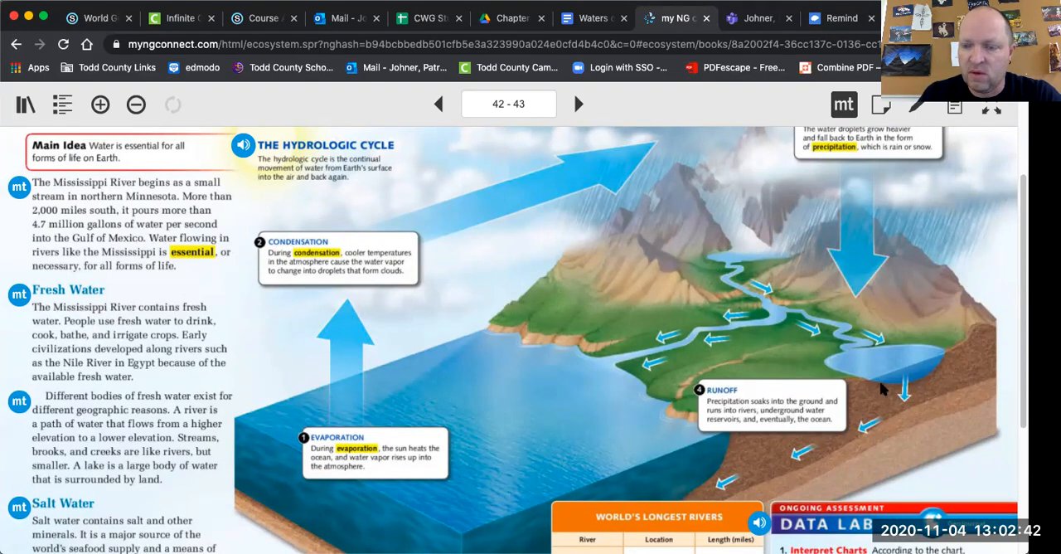
mouse_move(493, 492)
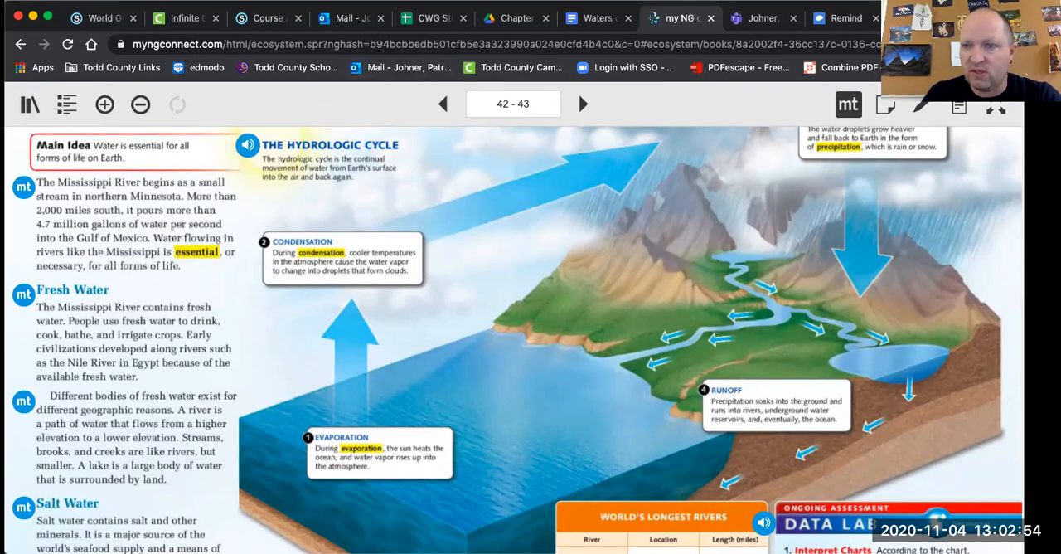
Alternate between the T-chart notes and the textbook's Salt Water section, finishing on the notes.
click(597, 18)
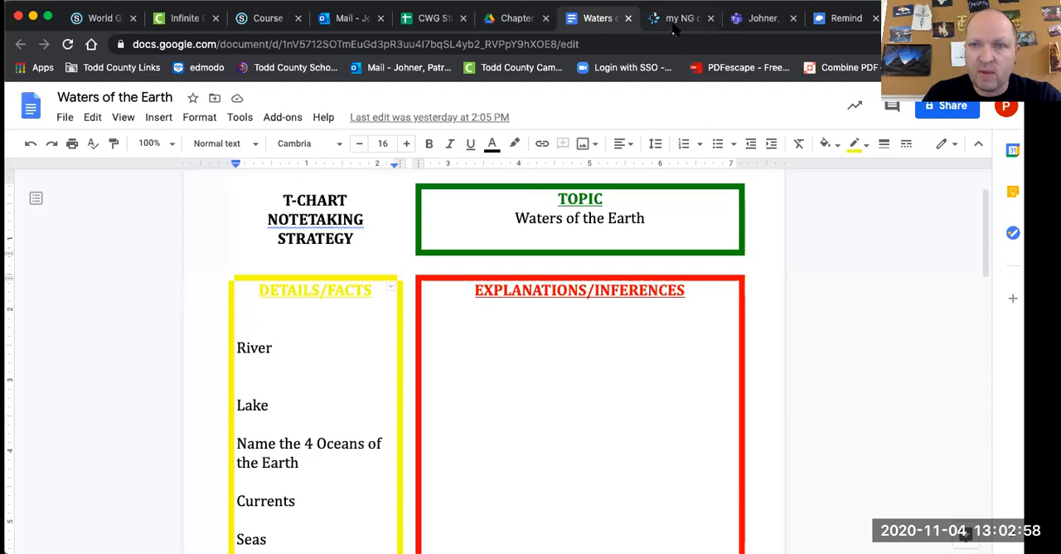
click(678, 17)
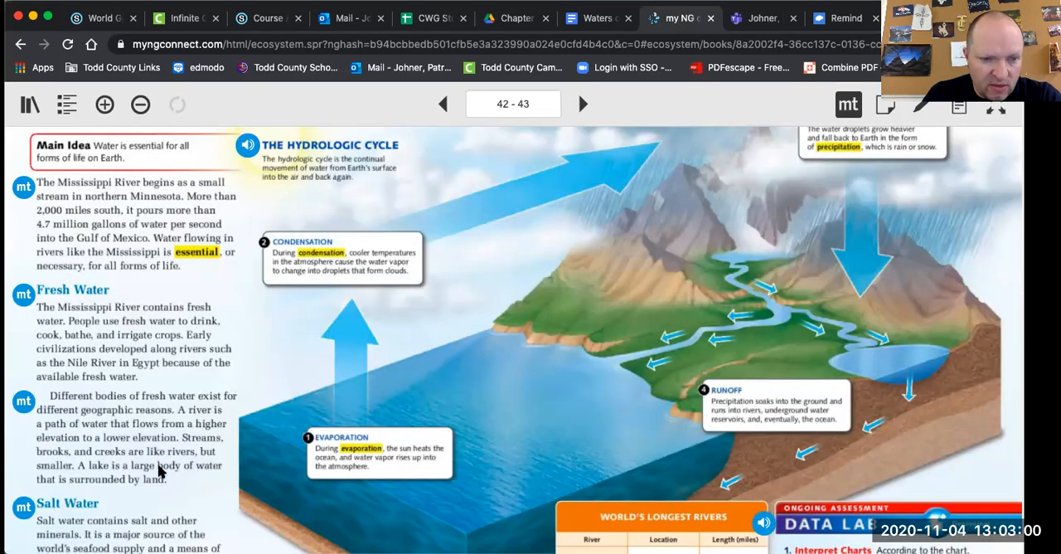
mouse_move(180, 469)
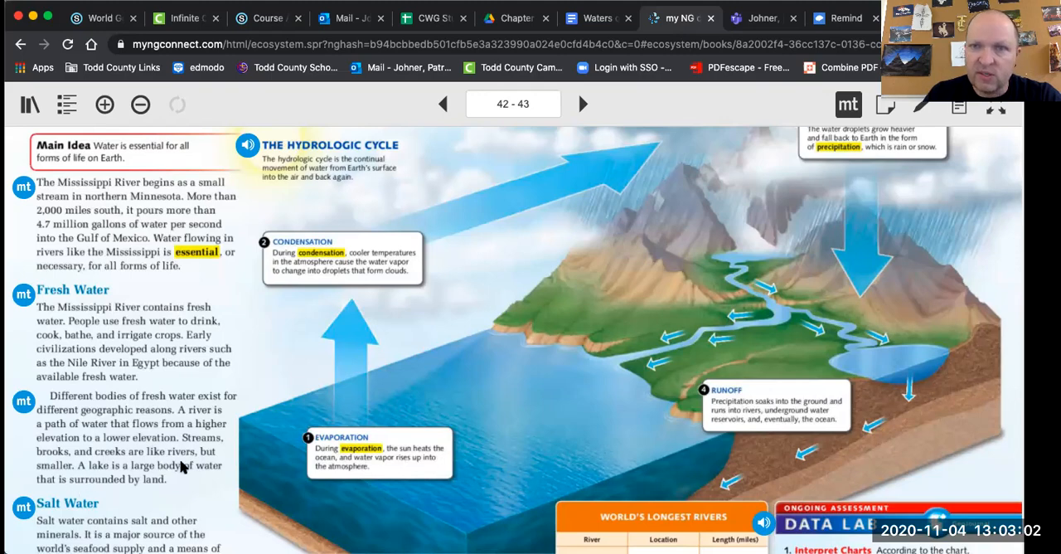
click(597, 17)
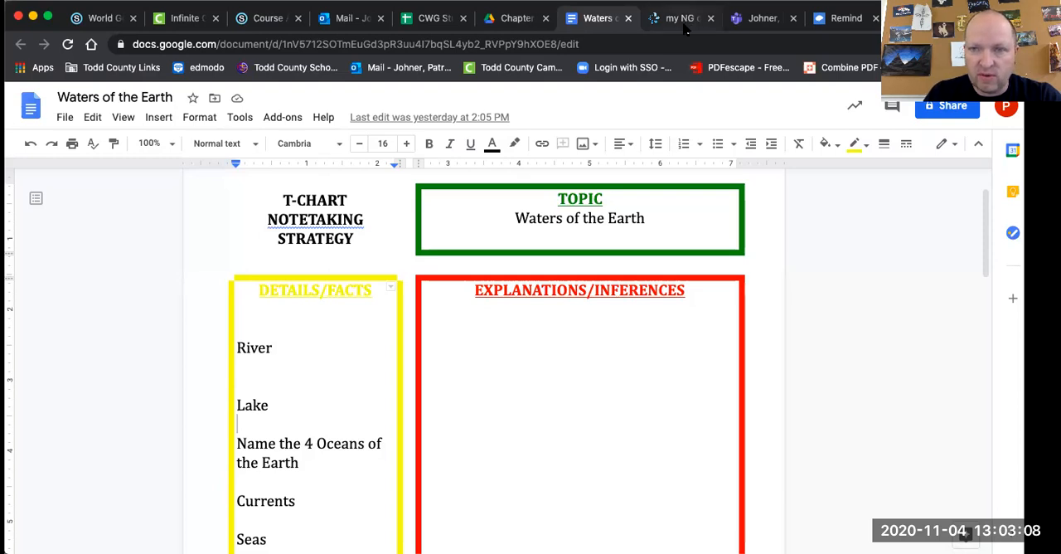
click(676, 18)
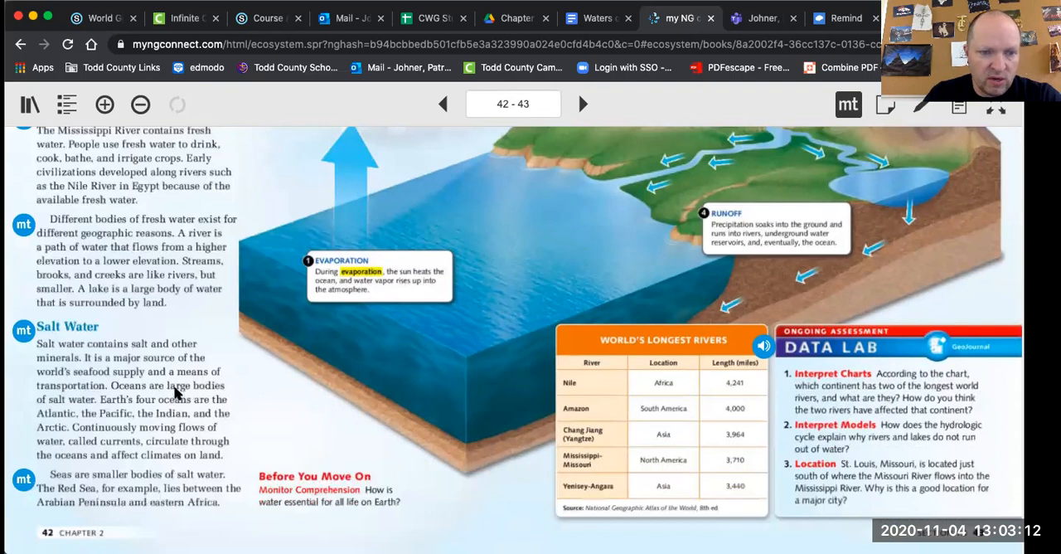
mouse_move(207, 406)
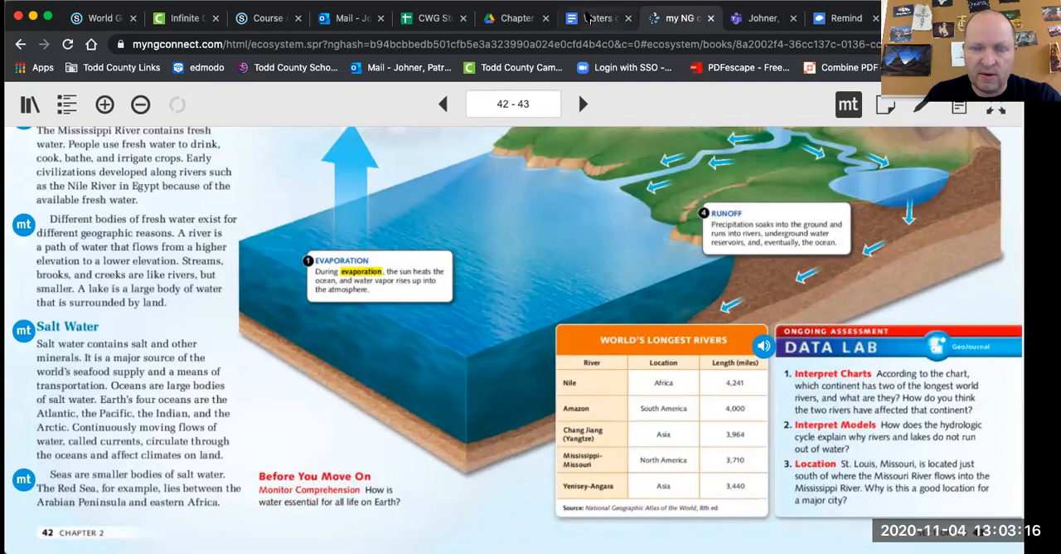
click(597, 18)
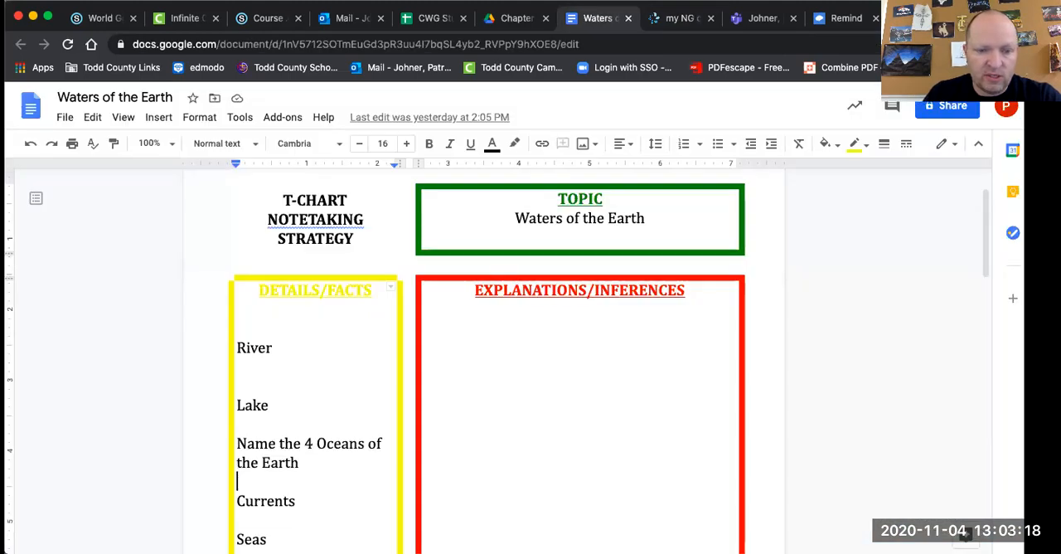
mouse_move(680, 17)
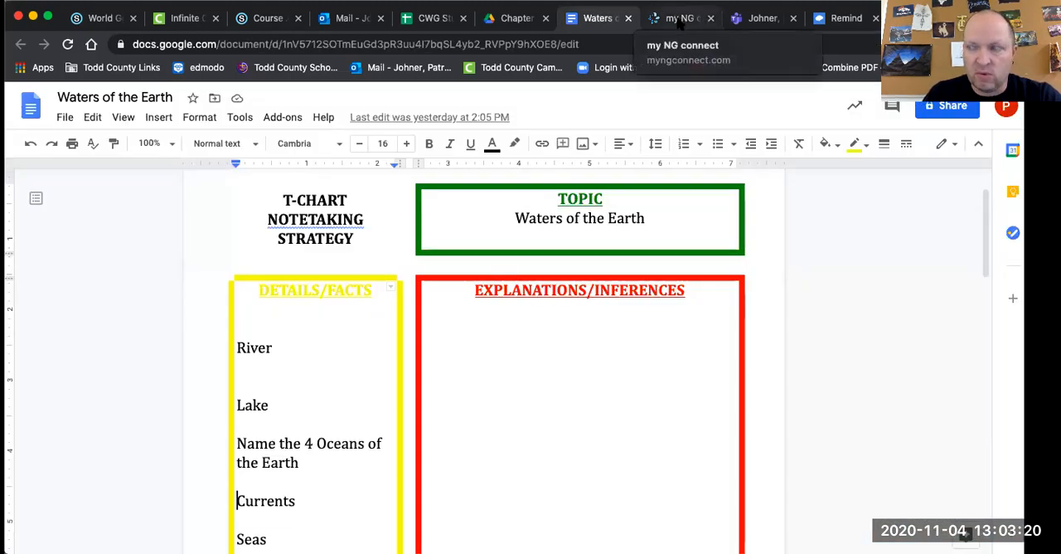
click(677, 17)
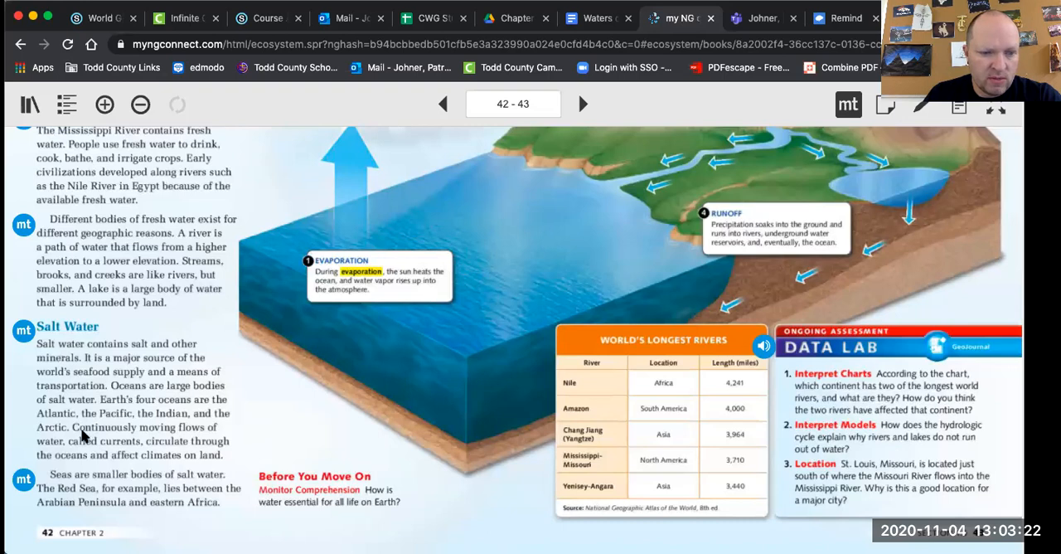
mouse_move(104, 446)
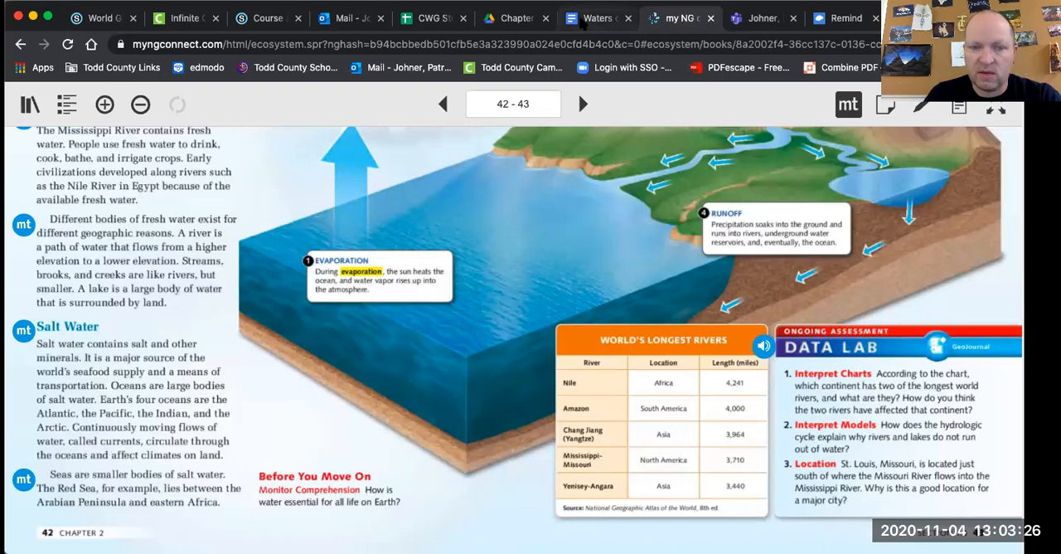
click(597, 17)
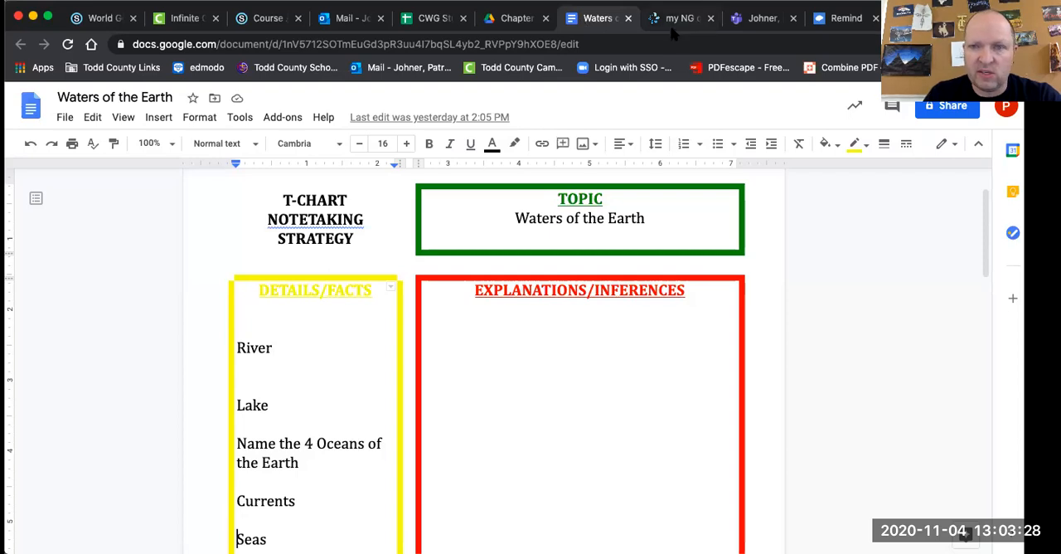
click(678, 18)
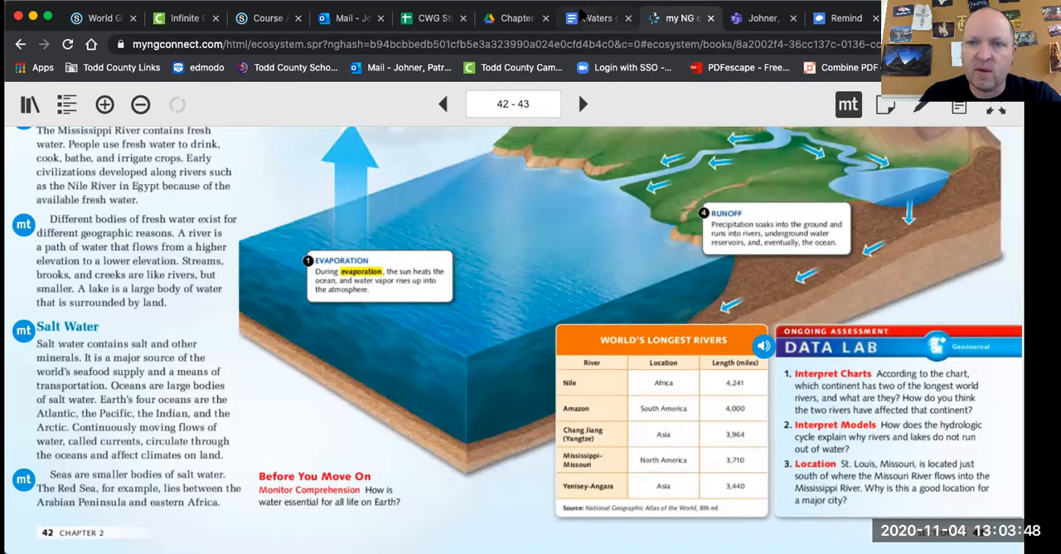
click(597, 17)
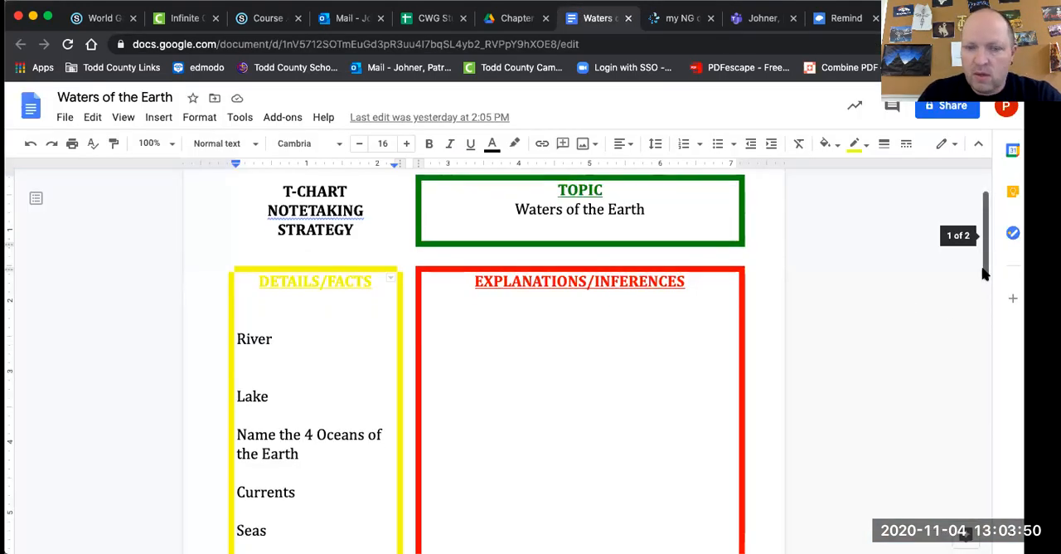
scroll(down, 3)
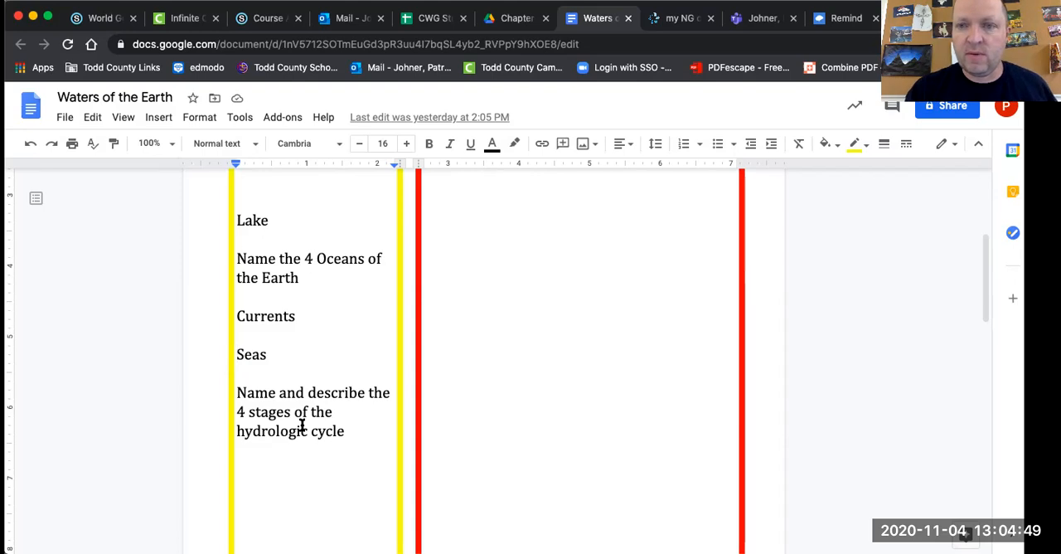
Return to textbook pages 42–43 and scroll to the four-stage hydrologic cycle diagram.
click(674, 18)
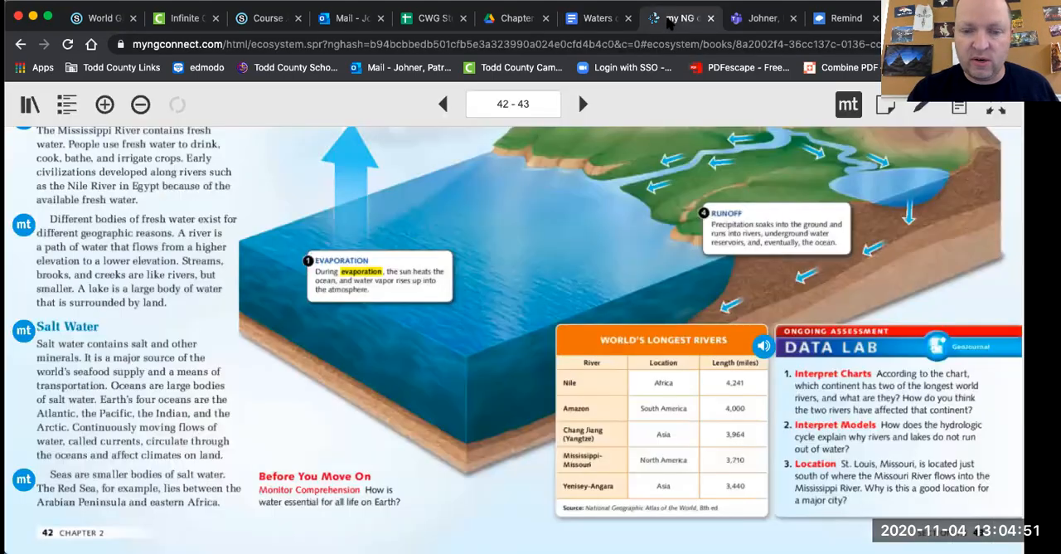
scroll(down, 3)
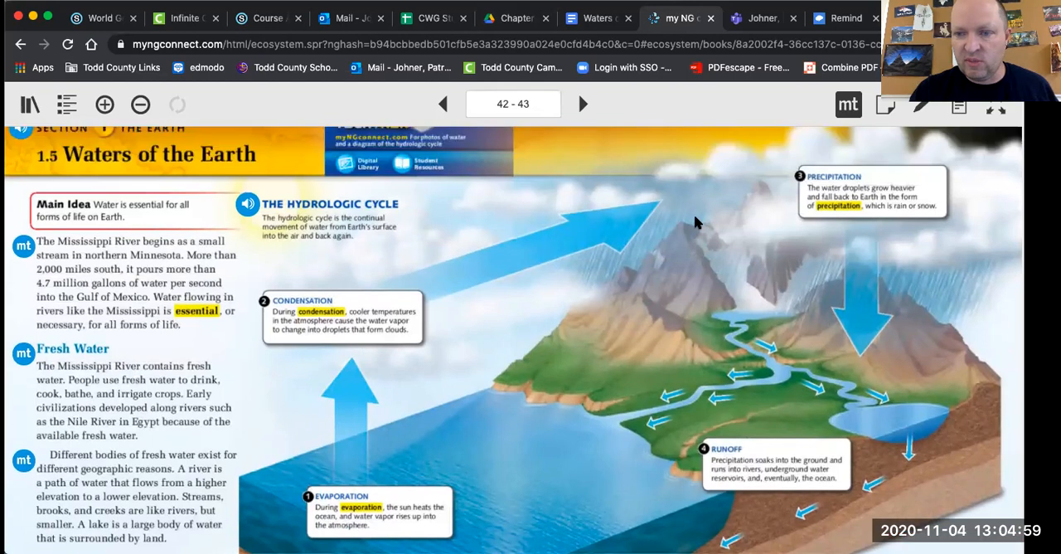
mouse_move(485, 543)
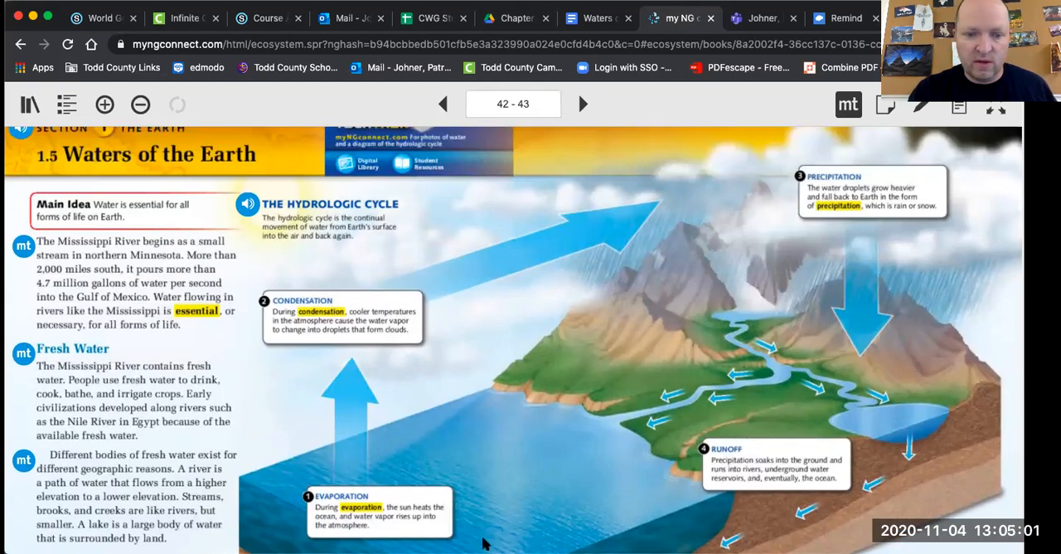
mouse_move(732, 425)
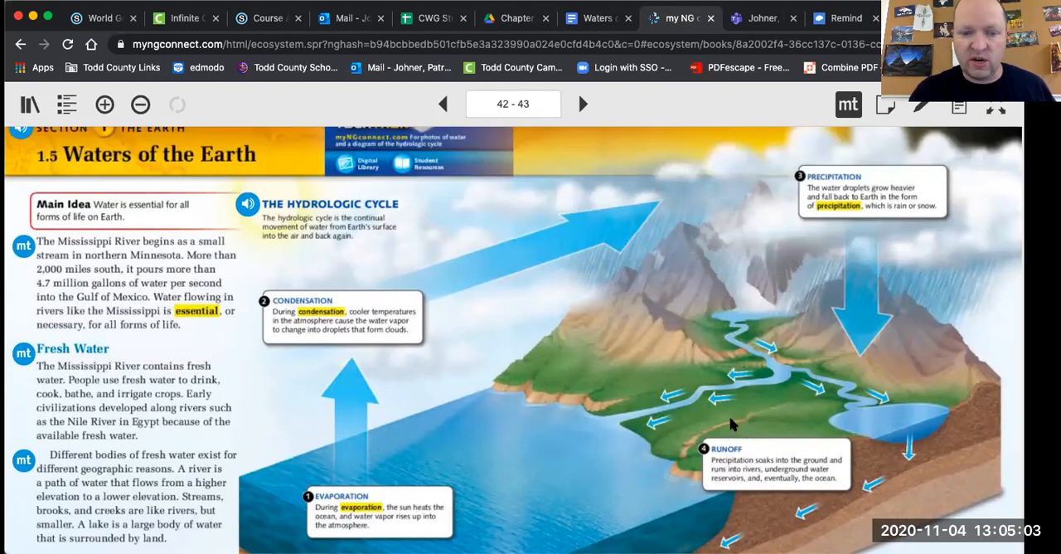
scroll(down, 3)
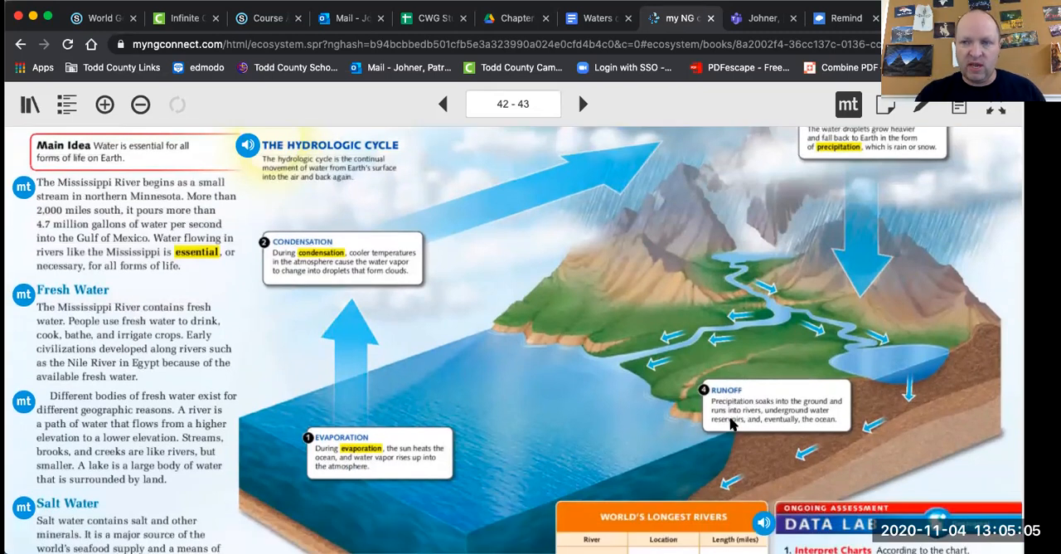